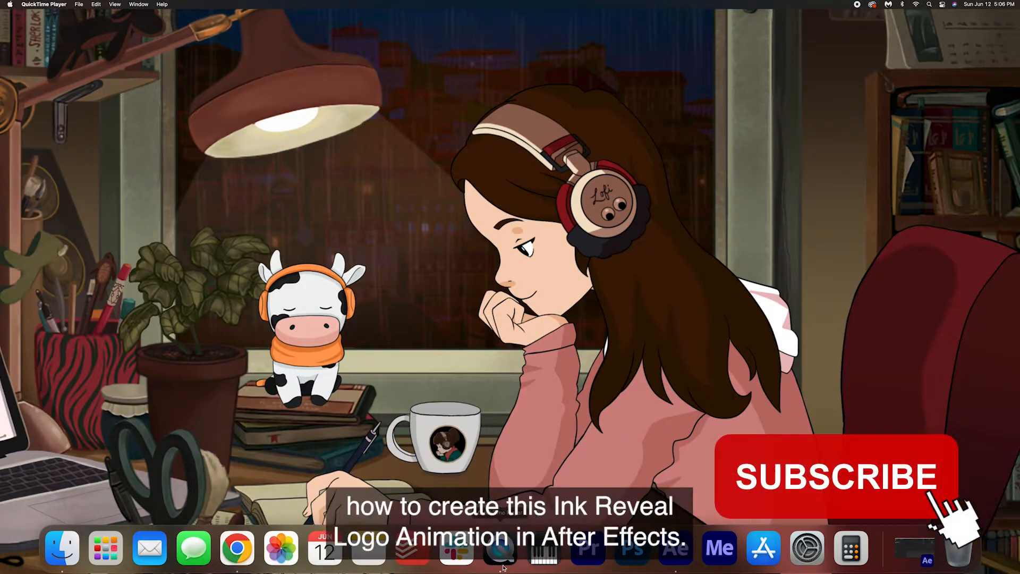
Step: Create Comp 1 at 1920x1080, 29.97 fps, with a 0:00:05:00 duration
click(837, 476)
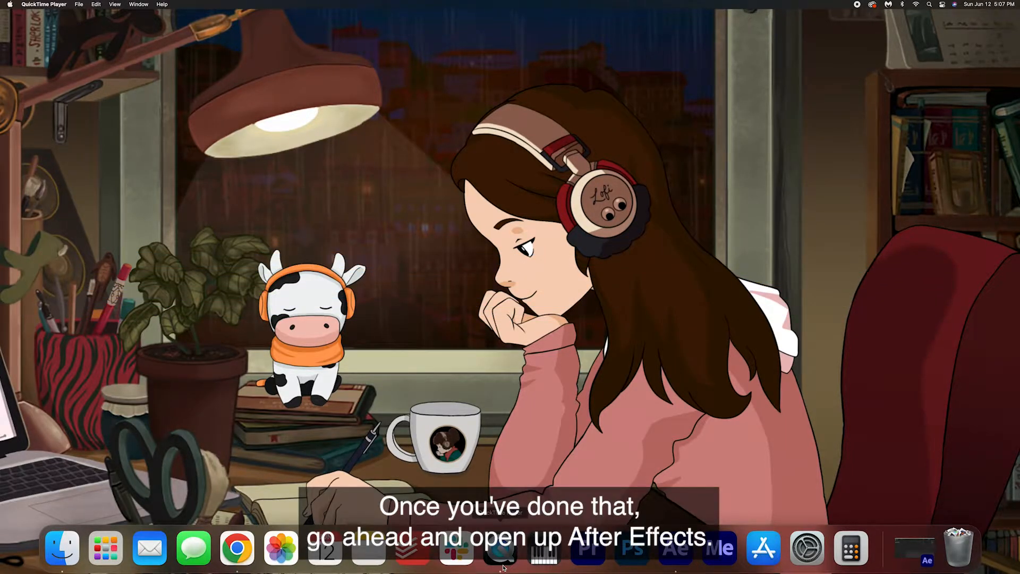
click(706, 546)
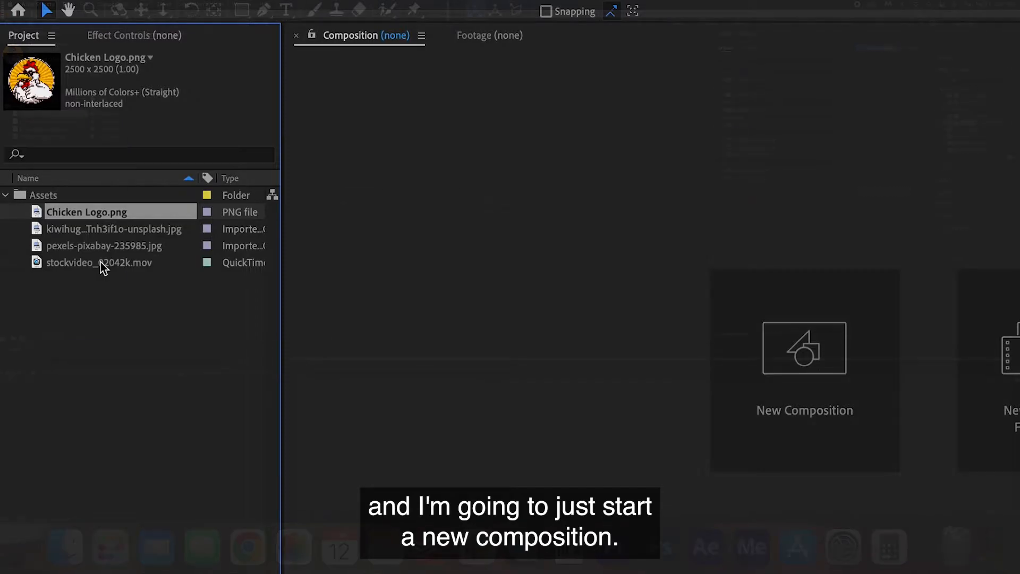
click(804, 349)
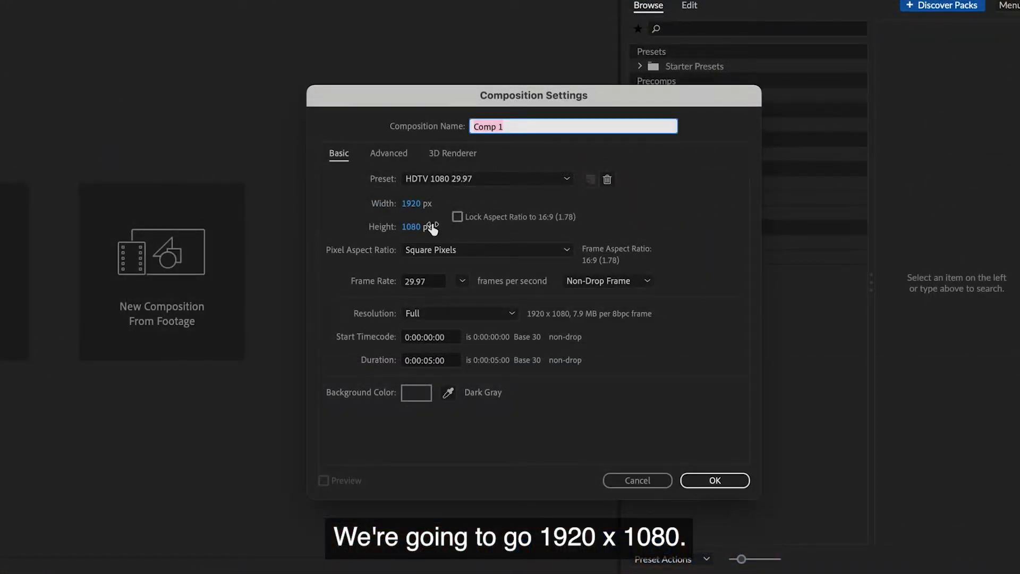
mouse_move(430, 288)
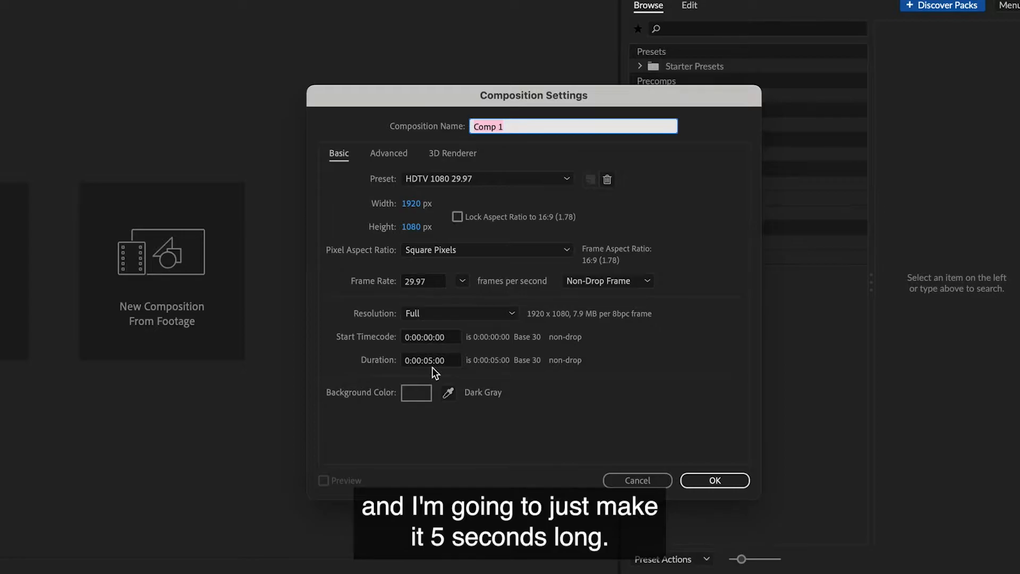
mouse_move(703, 474)
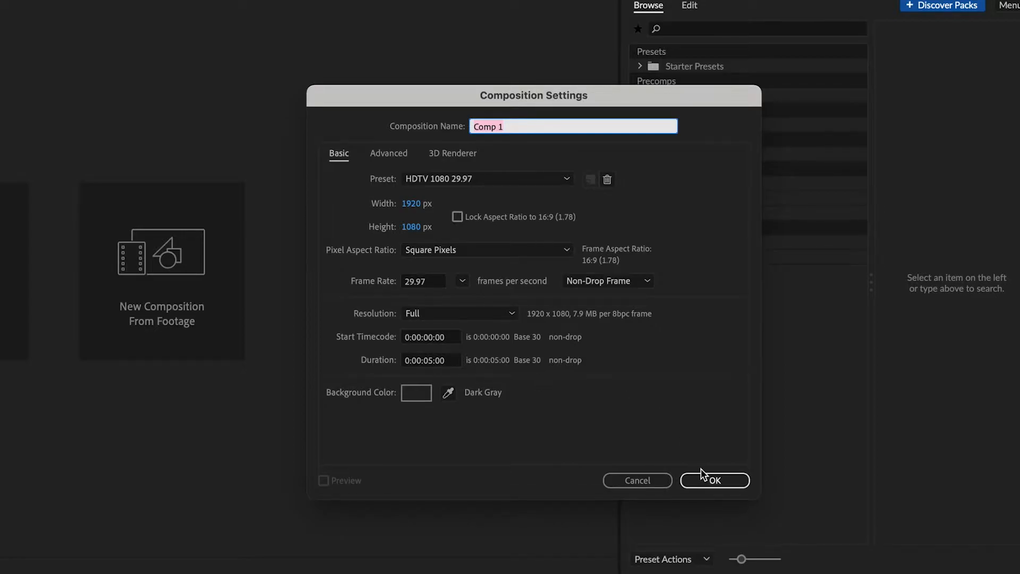
click(715, 480)
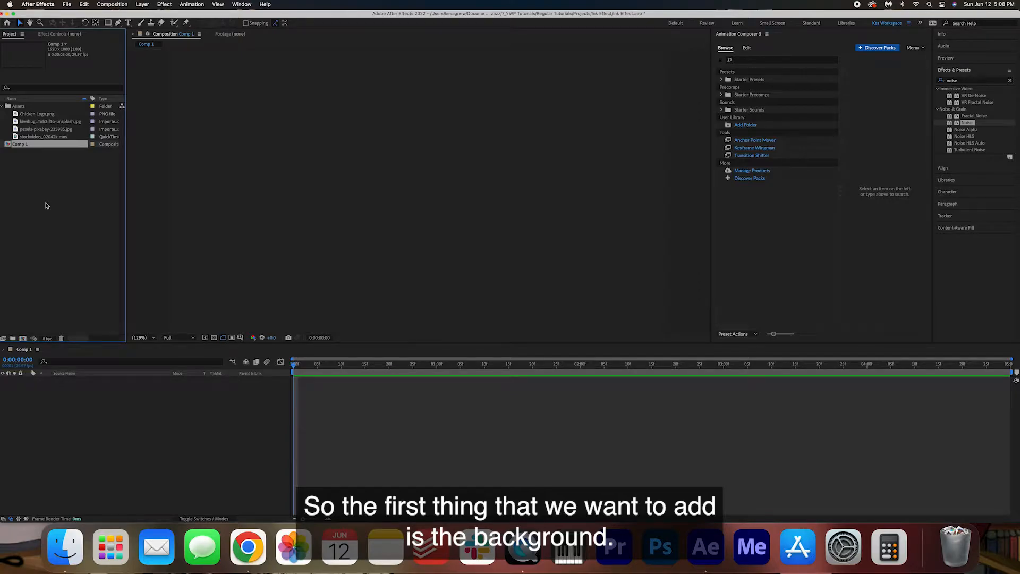
Step: Place the pexels paper JPG as background, scale it up, and brighten it with Curves and Hue/Saturation
click(50, 121)
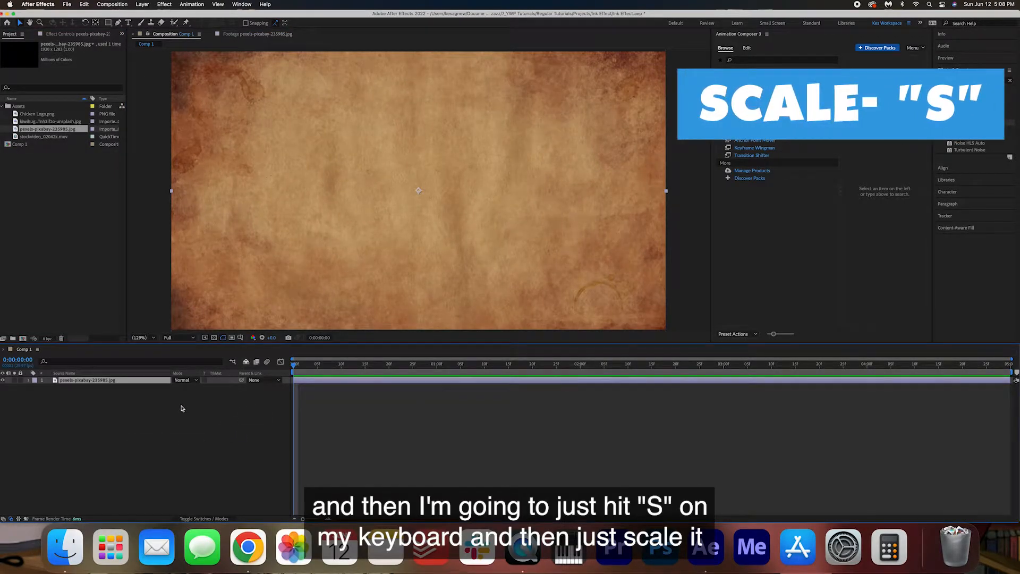
key(s)
text(curves)
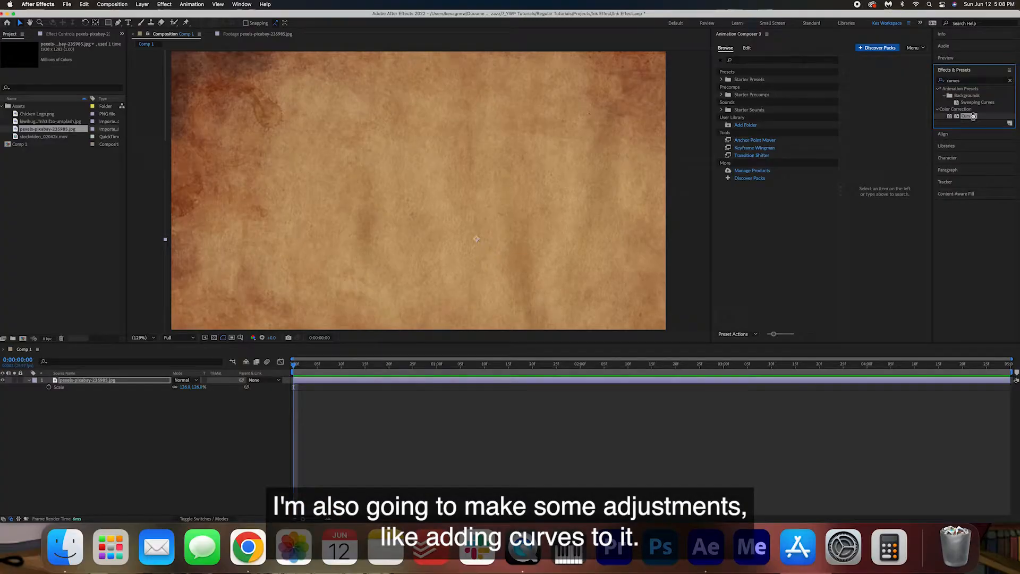
double_click(970, 116)
text(satura)
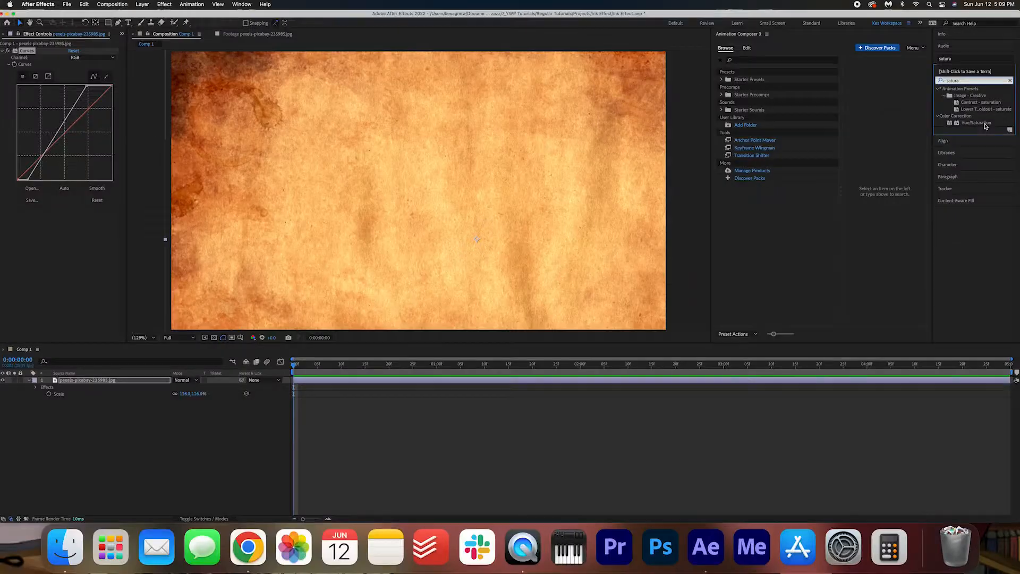
double_click(976, 123)
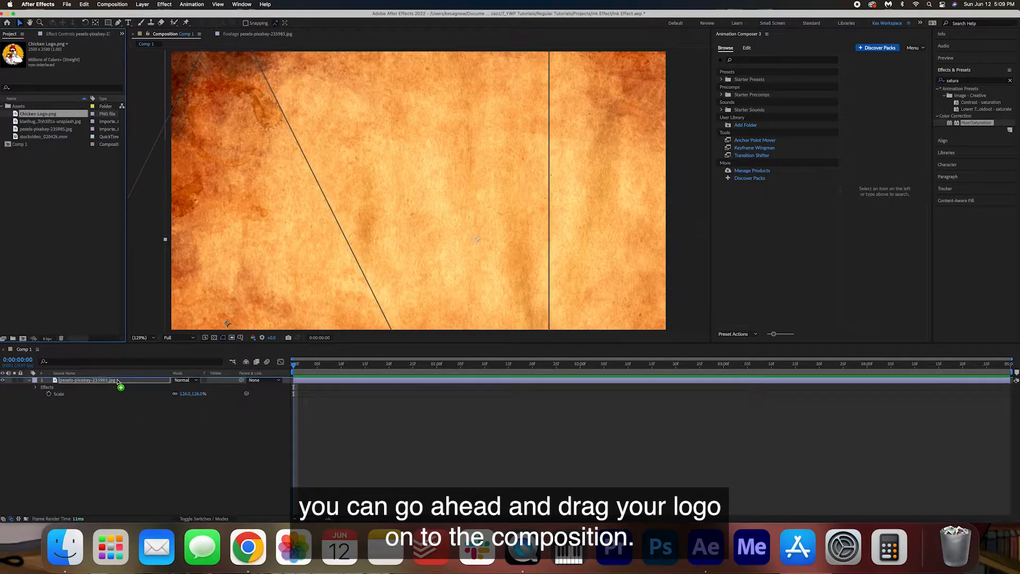
Step: Drag Chicken Logo.png above the paper and reduce its Scale to about 32%
drag(38, 114, 416, 190)
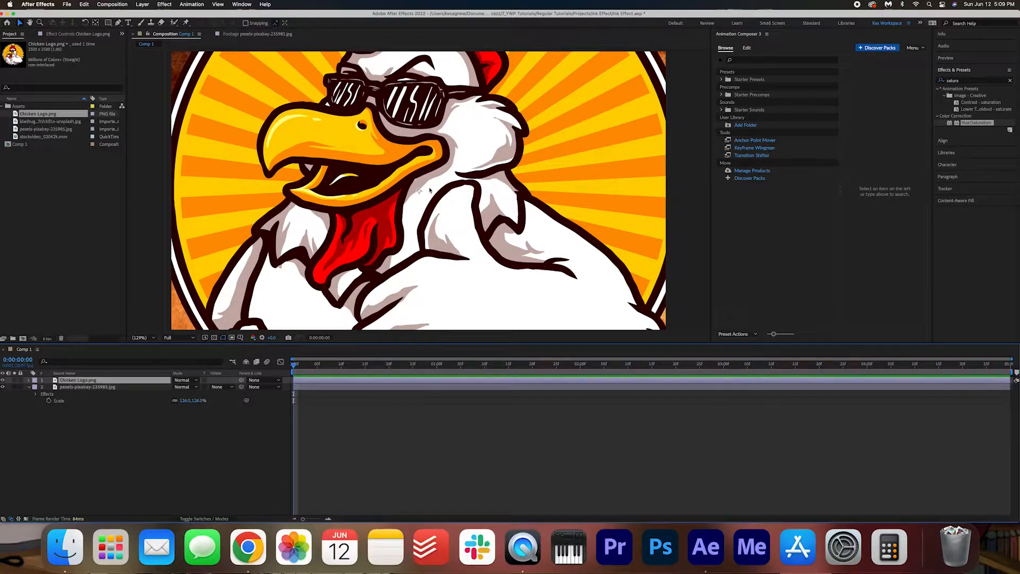
key(s)
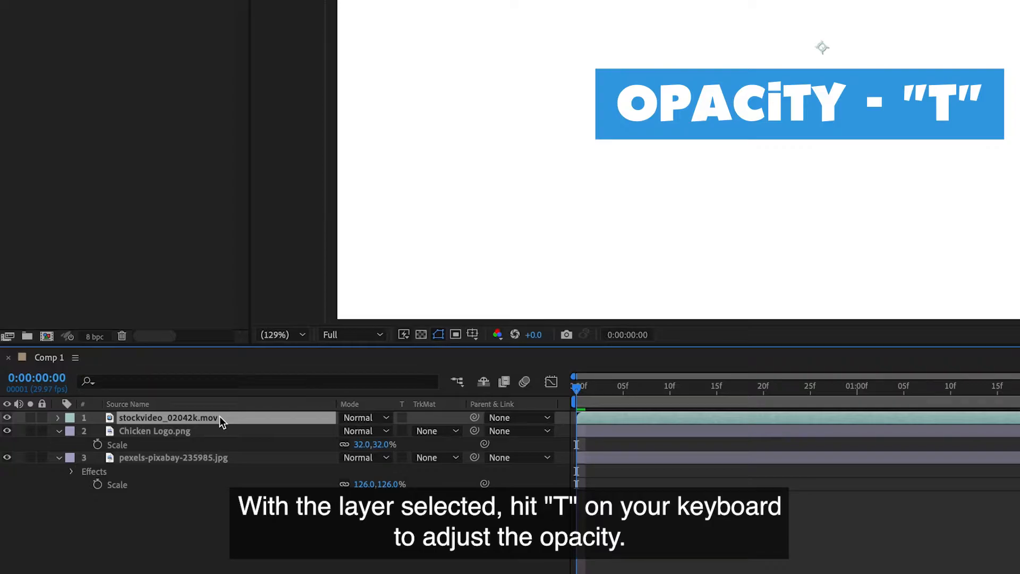
Step: Lower the stockvideo_02042k.mov layer's Opacity and scale it down to frame the logo
key(t)
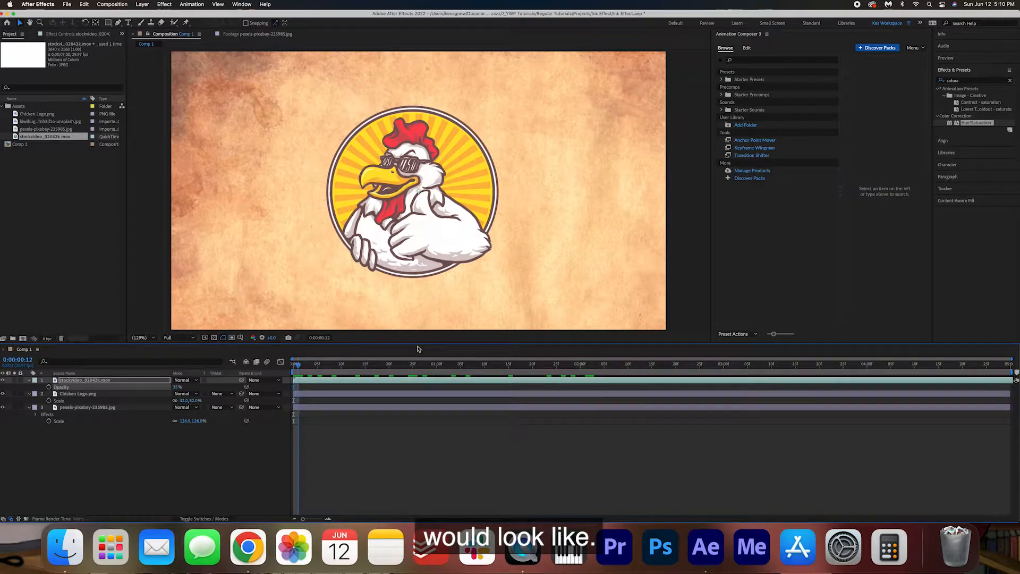
click(663, 364)
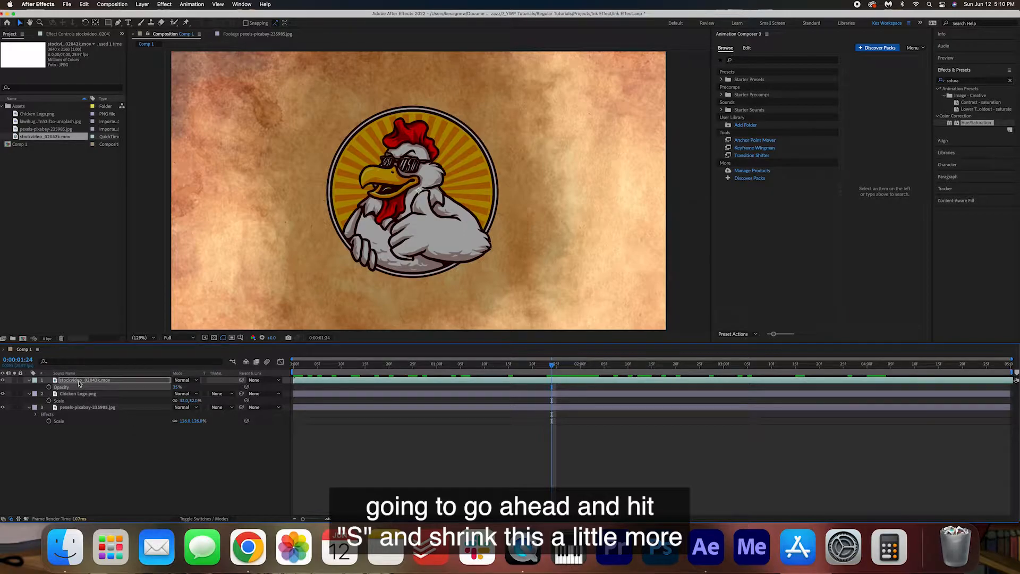
key(s)
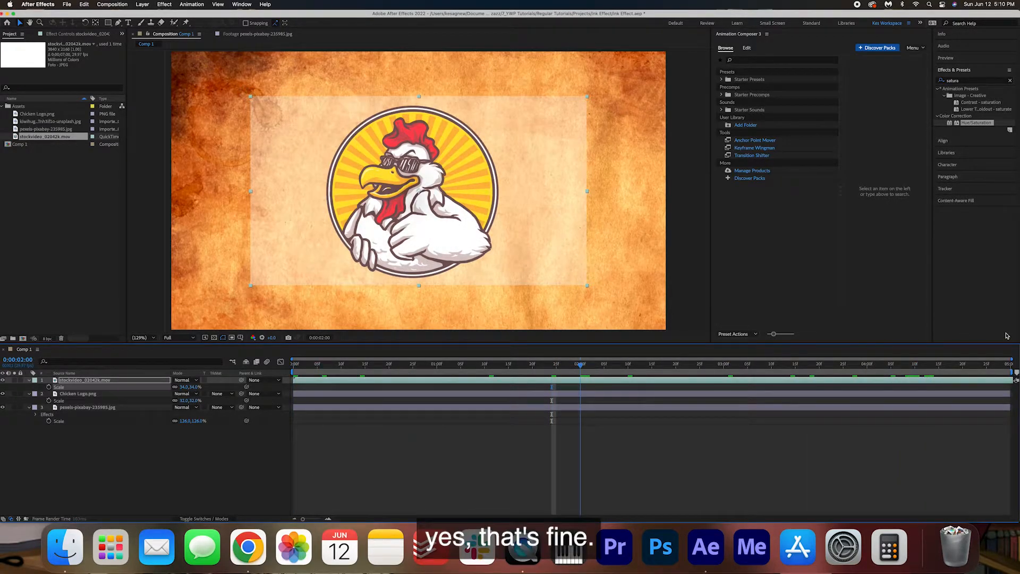
click(423, 363)
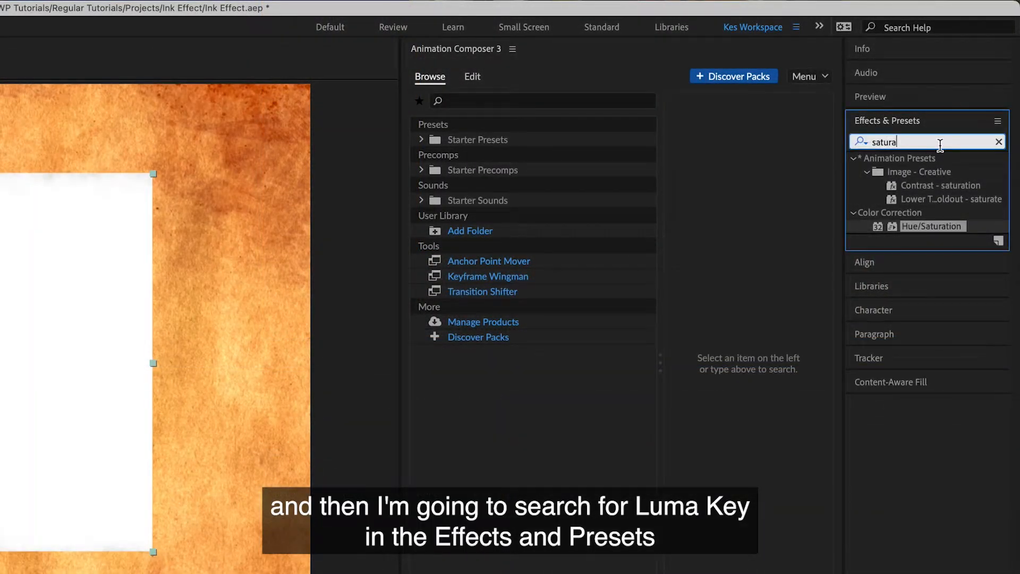
Step: Apply Luma Key set to Key Out Brighter, Threshold around 184, with feathered edges
text(luma key)
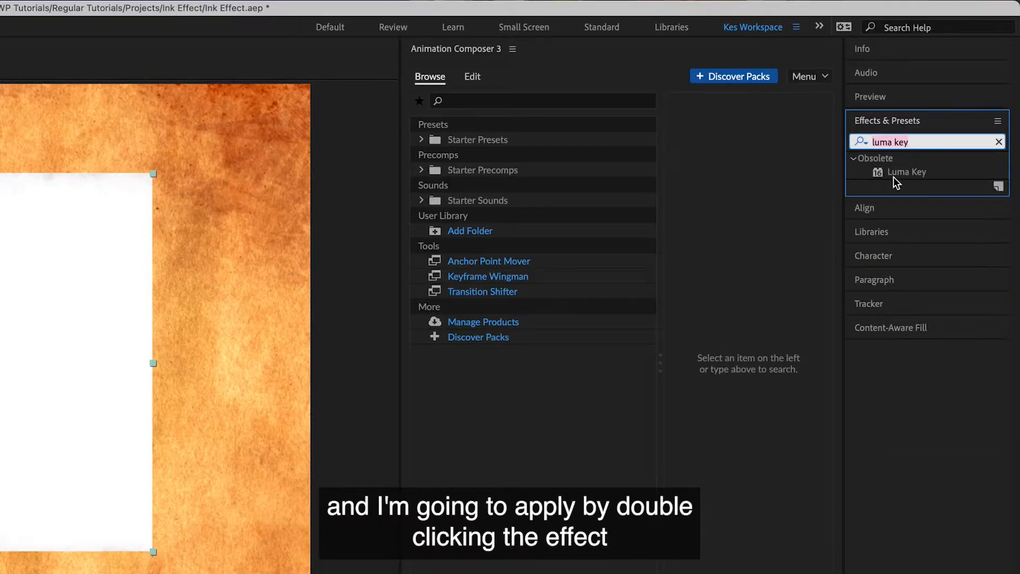
double_click(906, 172)
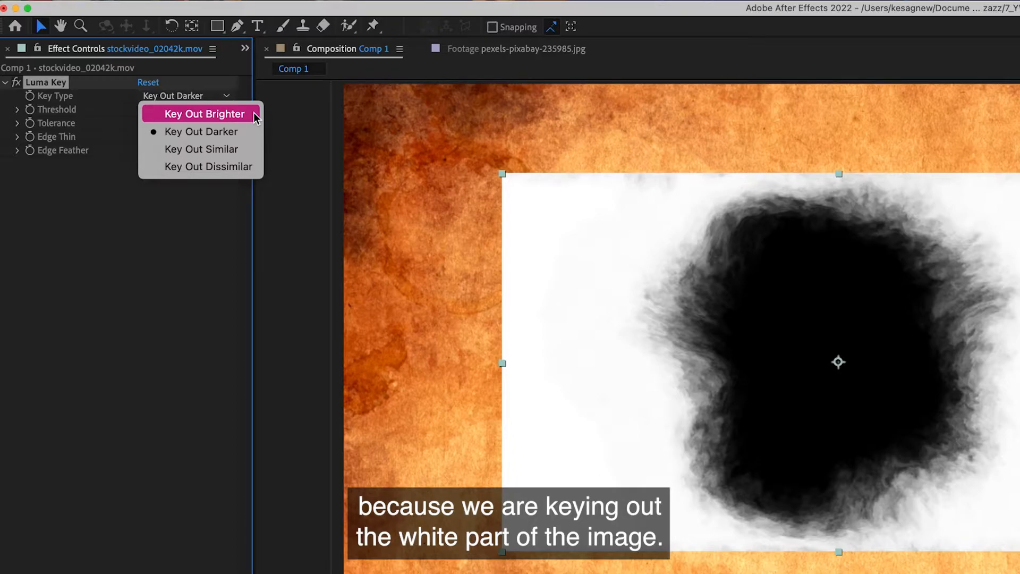
click(204, 114)
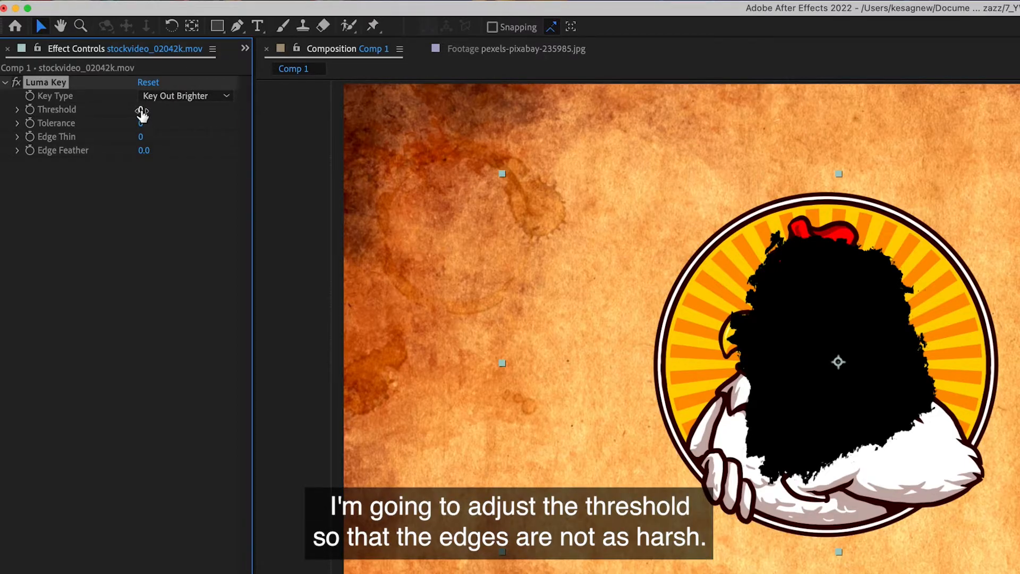
drag(143, 110, 182, 109)
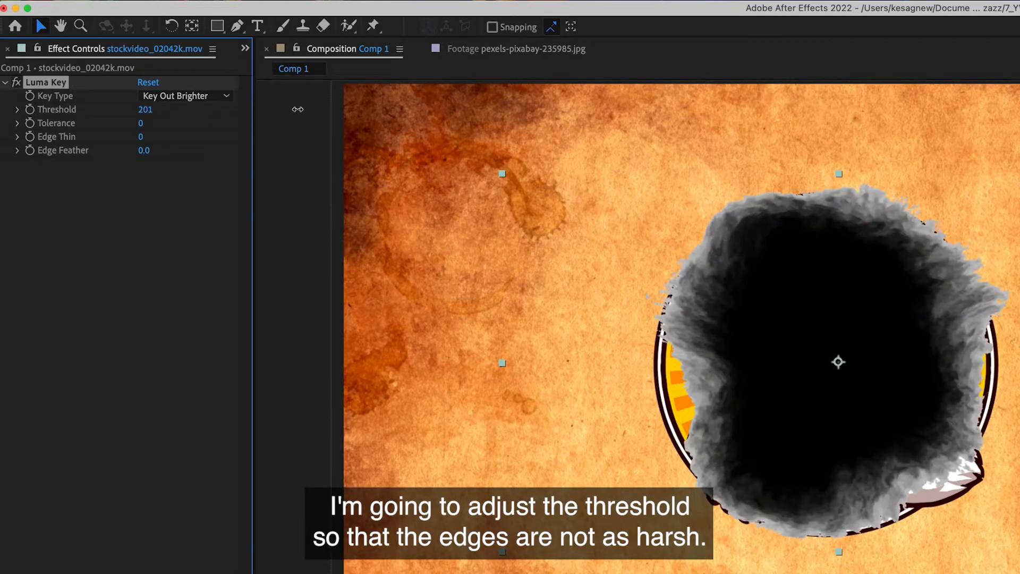
drag(145, 108, 130, 109)
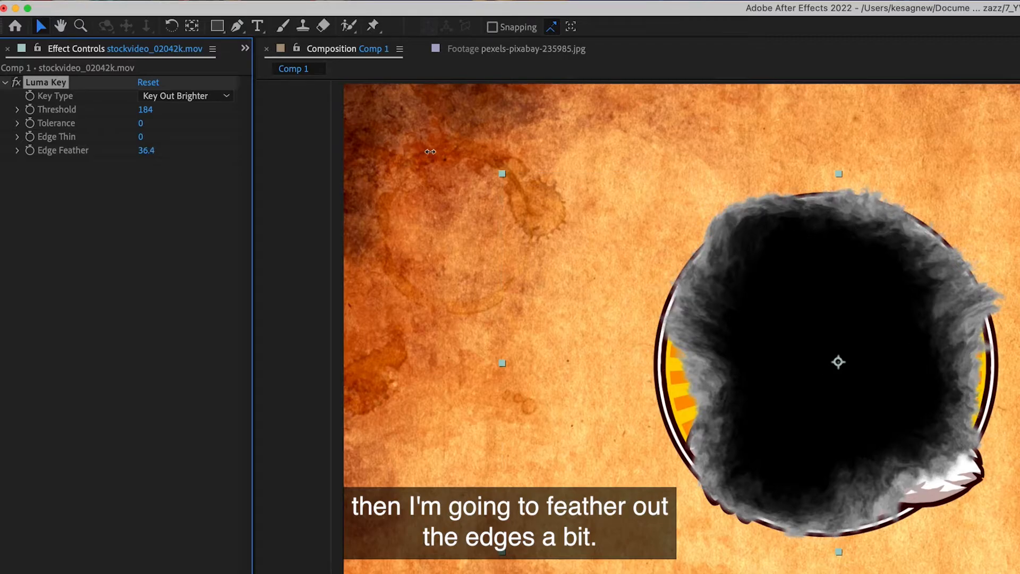
drag(150, 150, 140, 150)
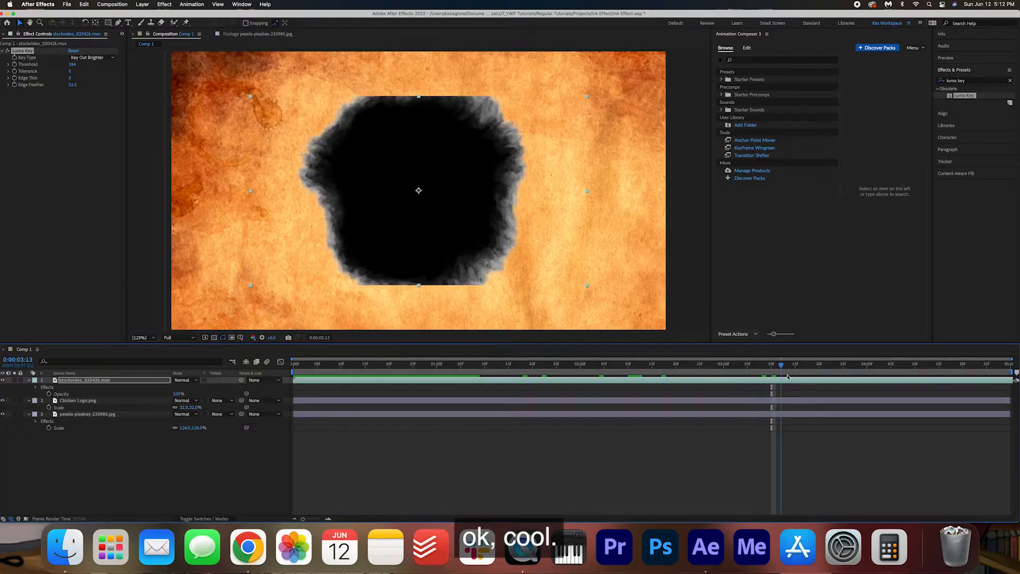
Step: Set the Chicken Logo layer's TrkMat to Alpha Matte "stockvideo_02042k.mov"
click(518, 364)
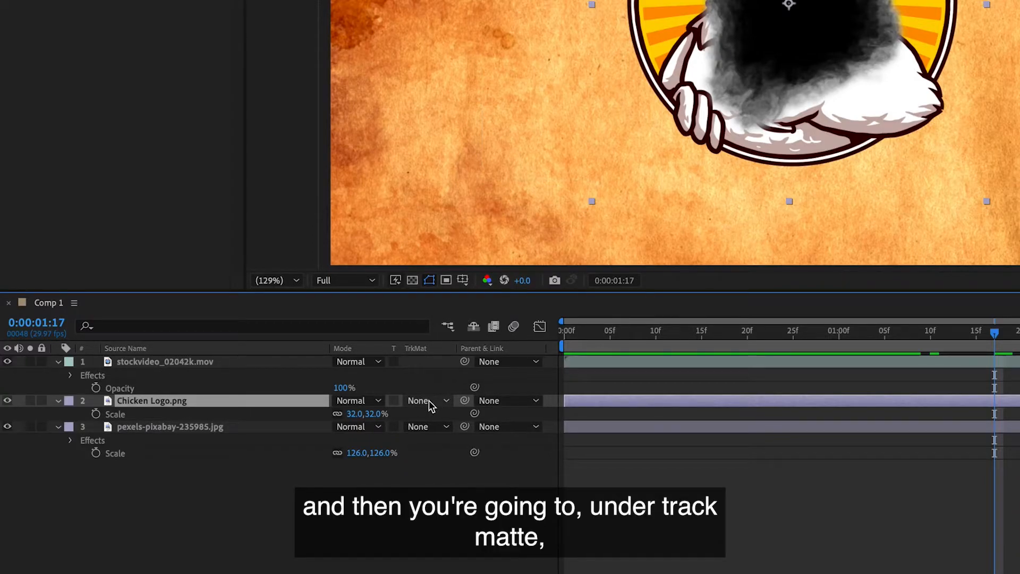
click(418, 401)
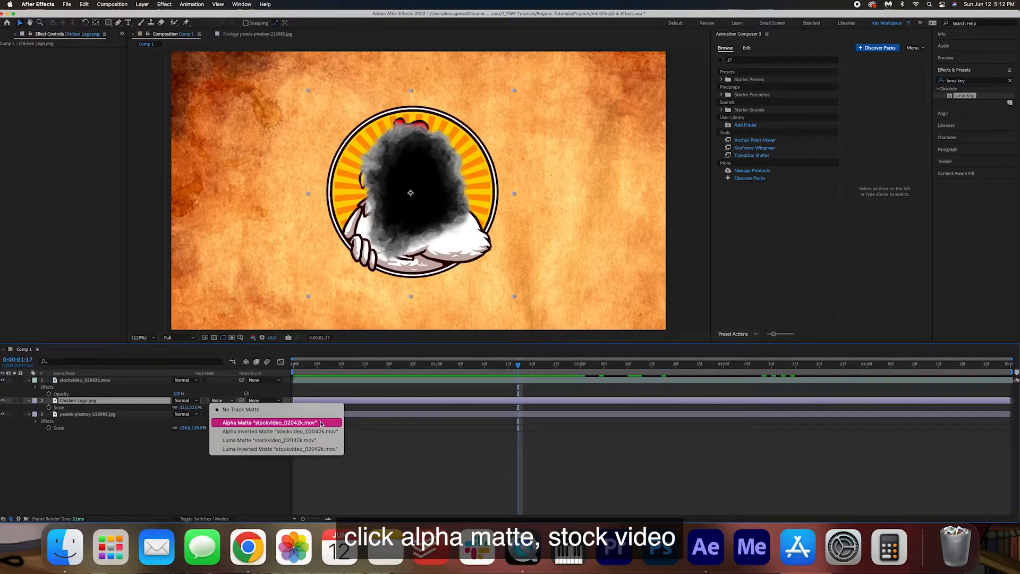
click(269, 422)
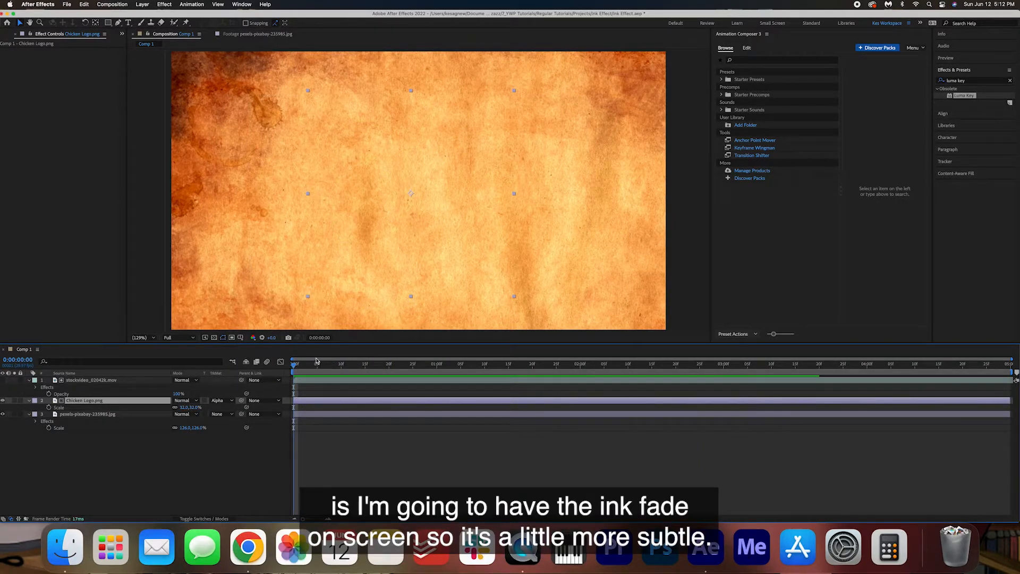
Step: Keyframe the ink video's Opacity from 0% at 0:00 to 100% at 2:00
click(446, 363)
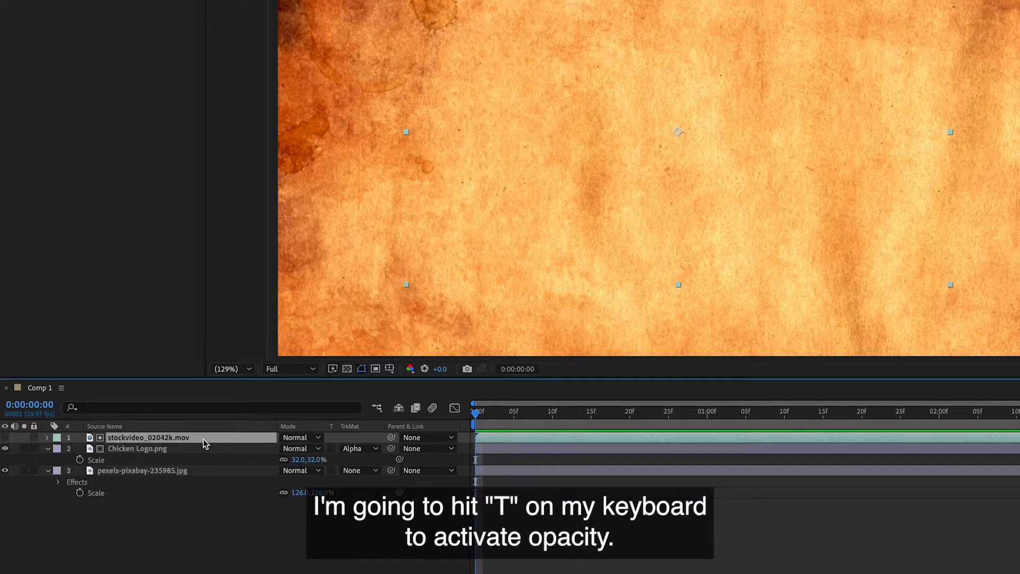
key(t)
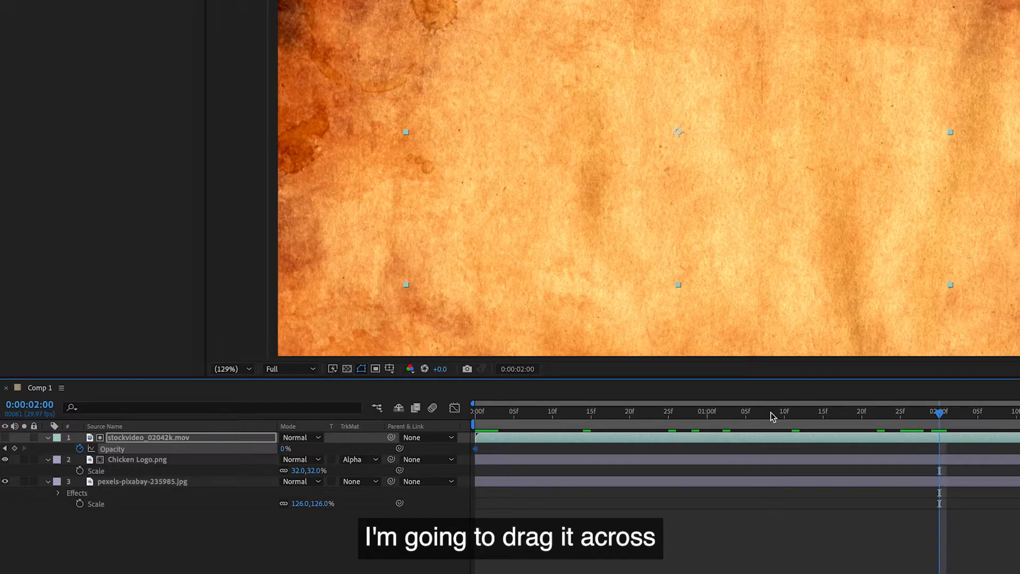
double_click(288, 448)
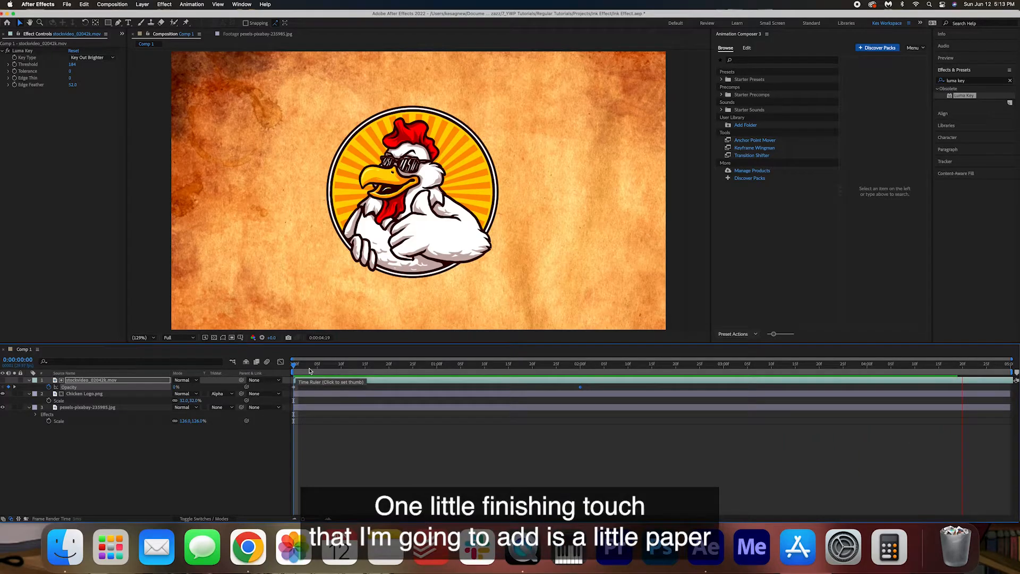
Step: Put kiwihug-MS9Tnh3if1o-unsplash.jpg on top of the timeline in Multiply mode
click(681, 364)
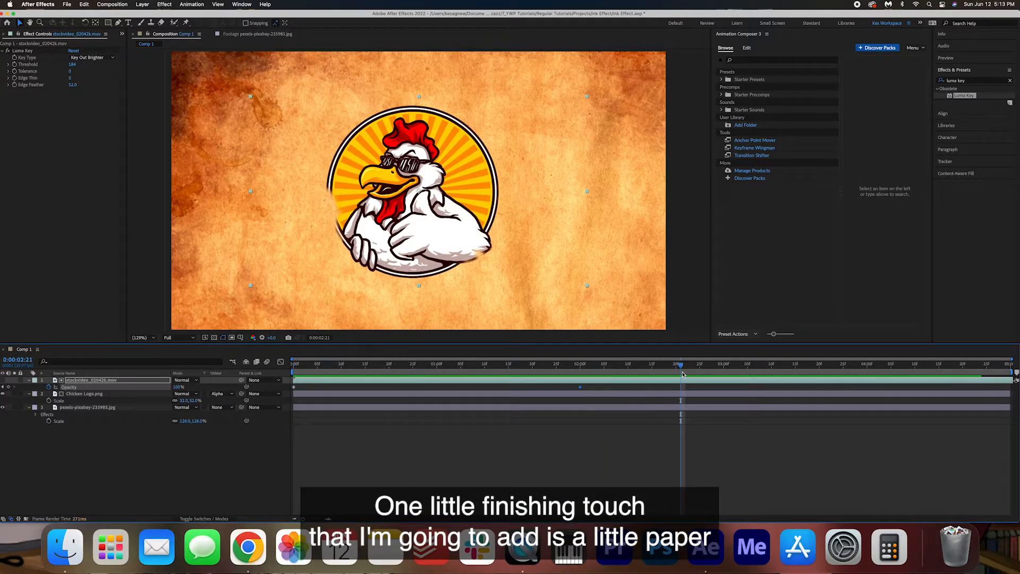
mouse_move(221, 121)
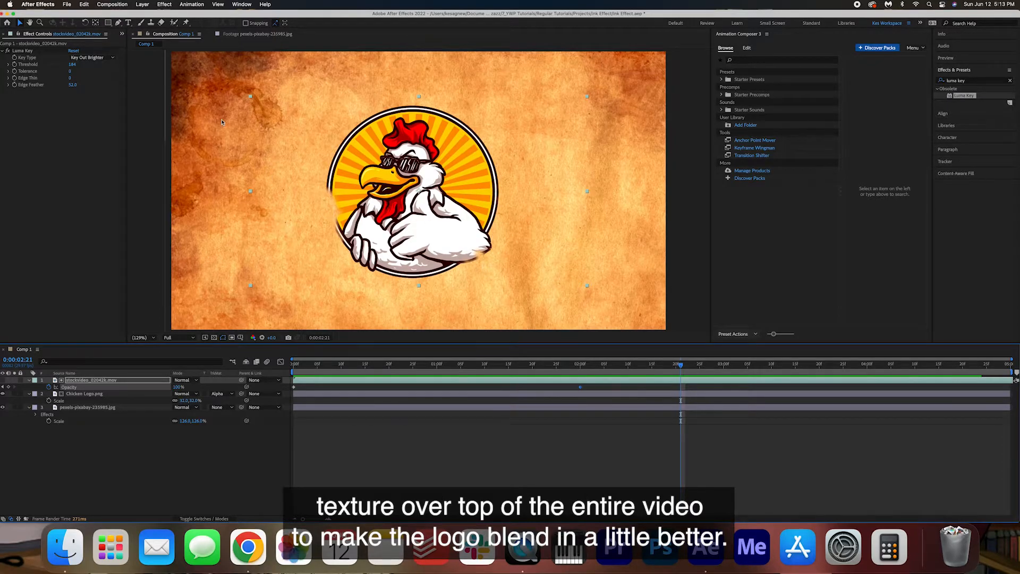
mouse_move(399, 175)
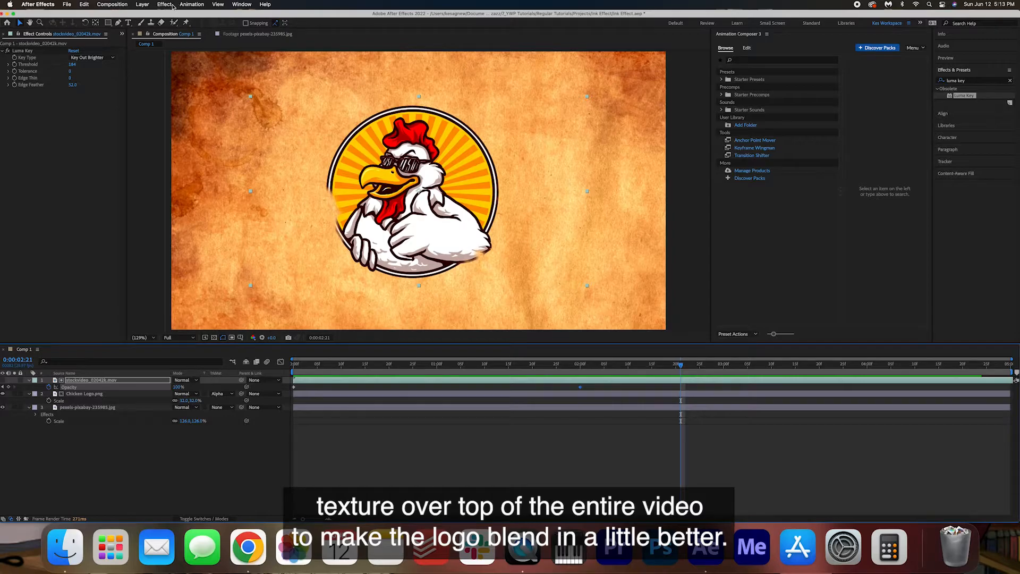
click(10, 33)
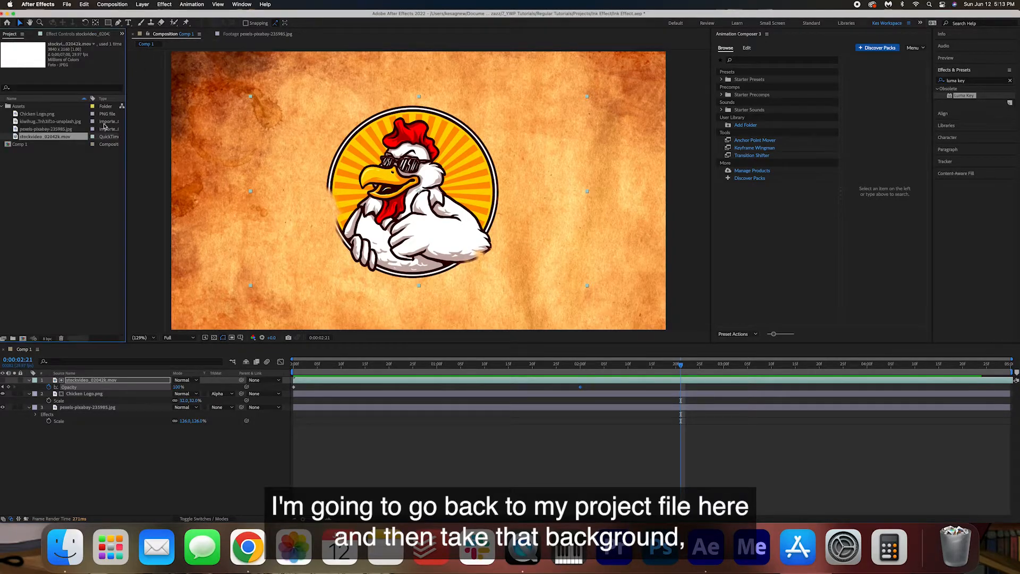
click(51, 122)
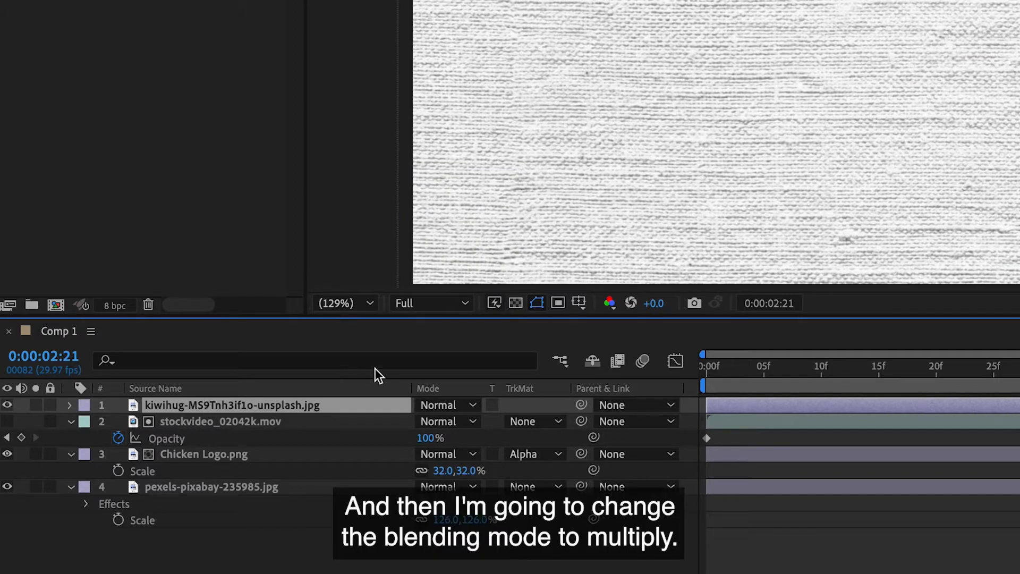
click(447, 404)
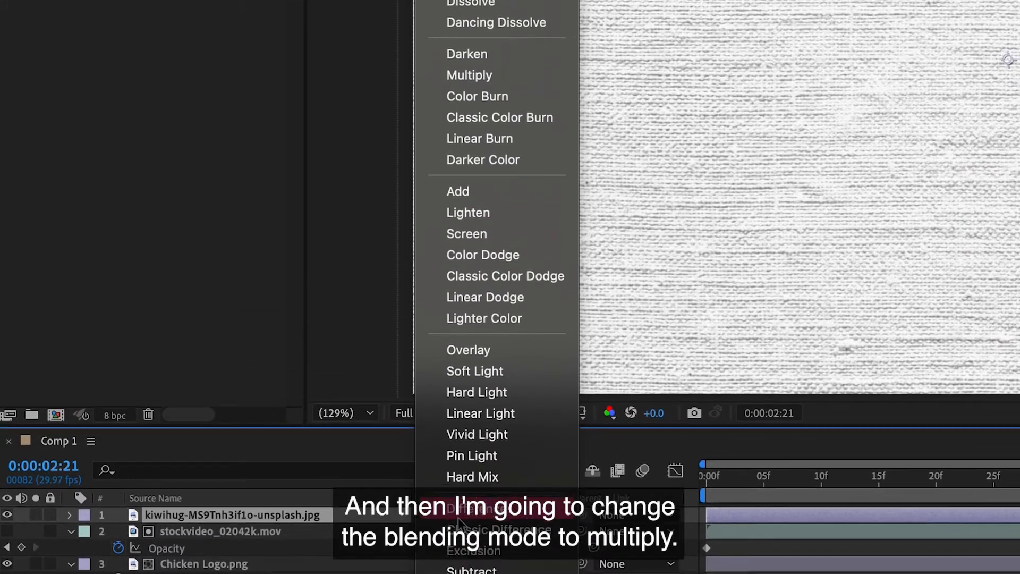
click(468, 74)
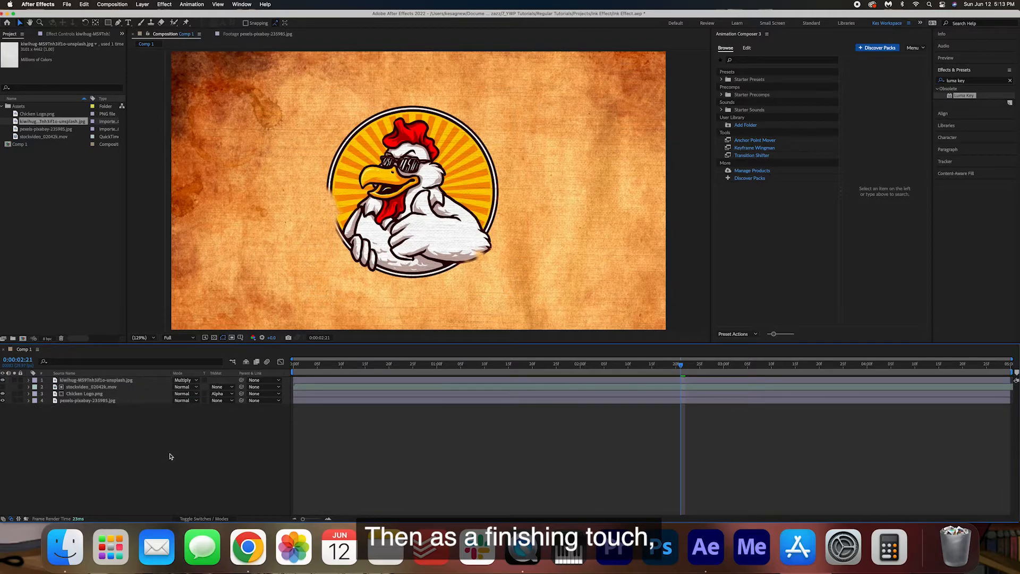
Step: Add Null 1, parent all layers to it, and keyframe its Scale at 100% at the start
right_click(169, 456)
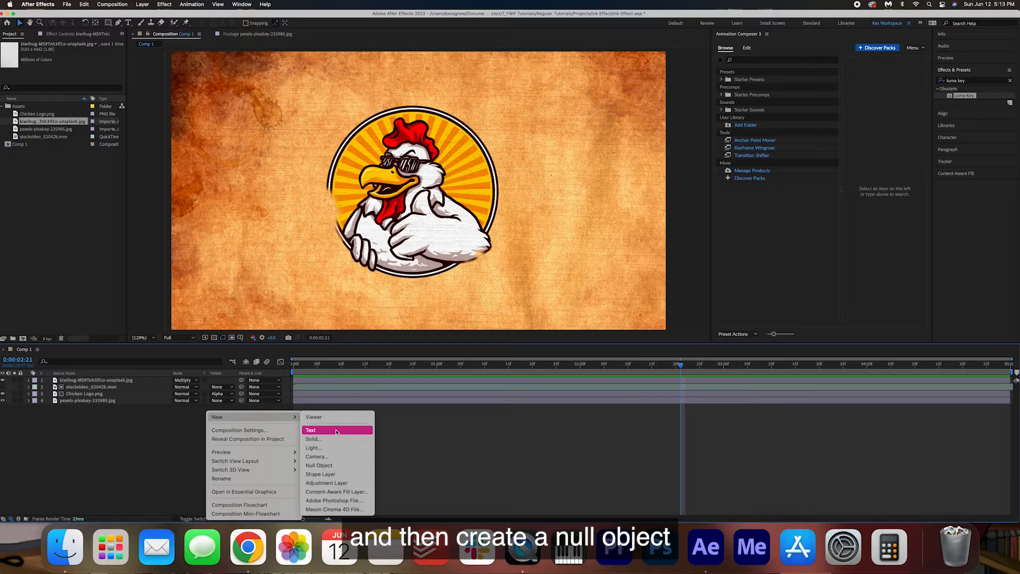
click(319, 465)
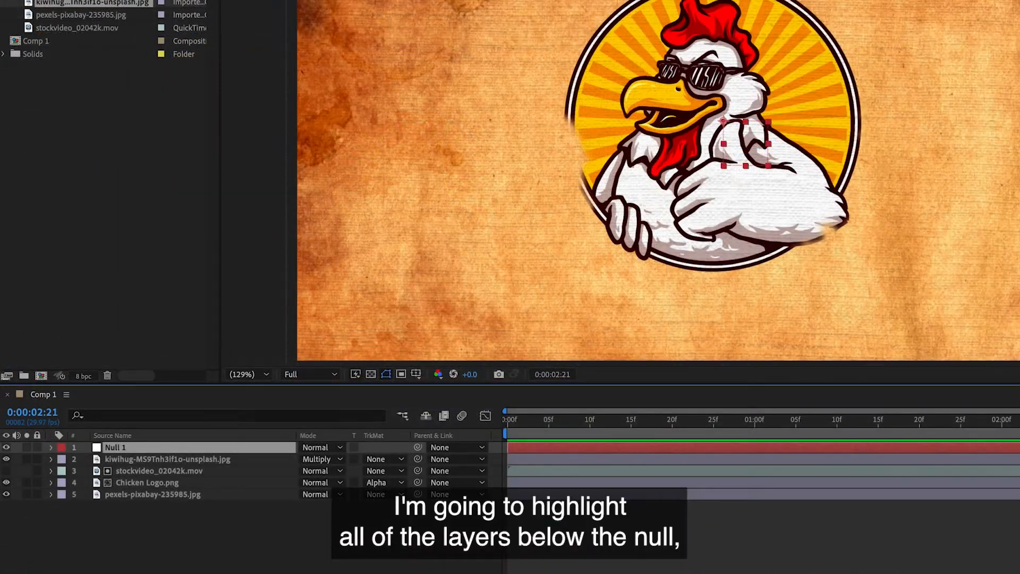
click(167, 459)
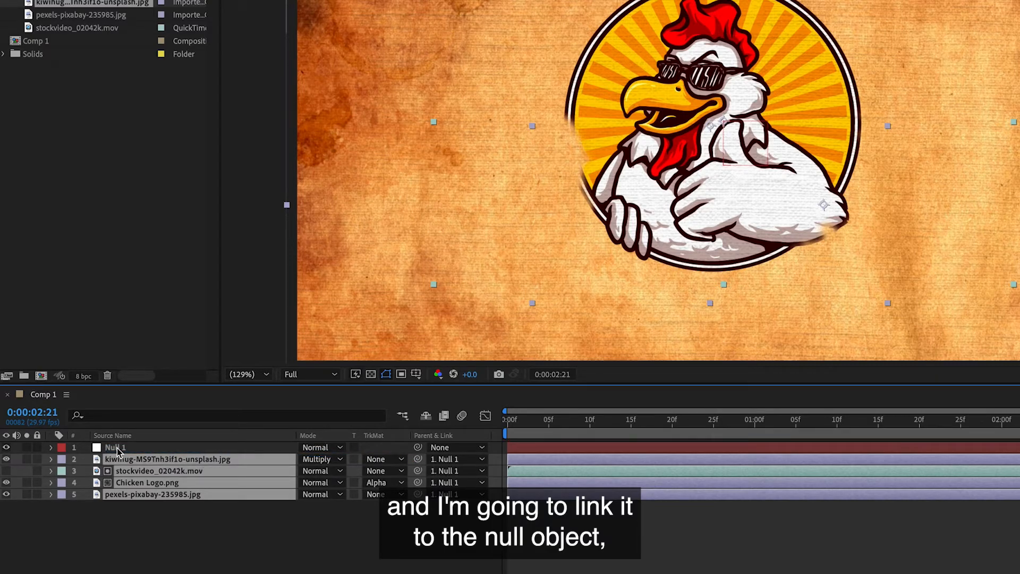
click(114, 448)
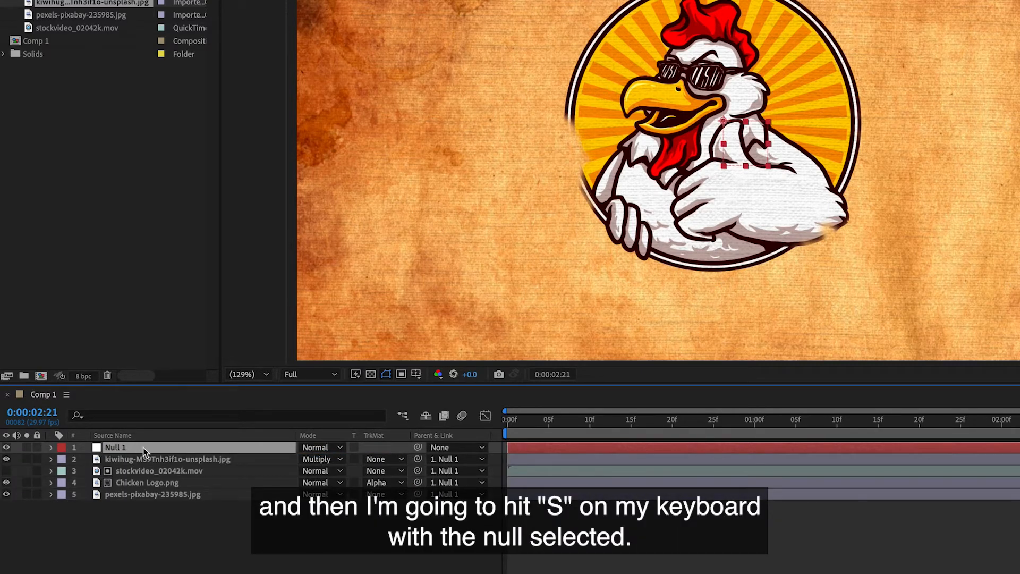
key(s)
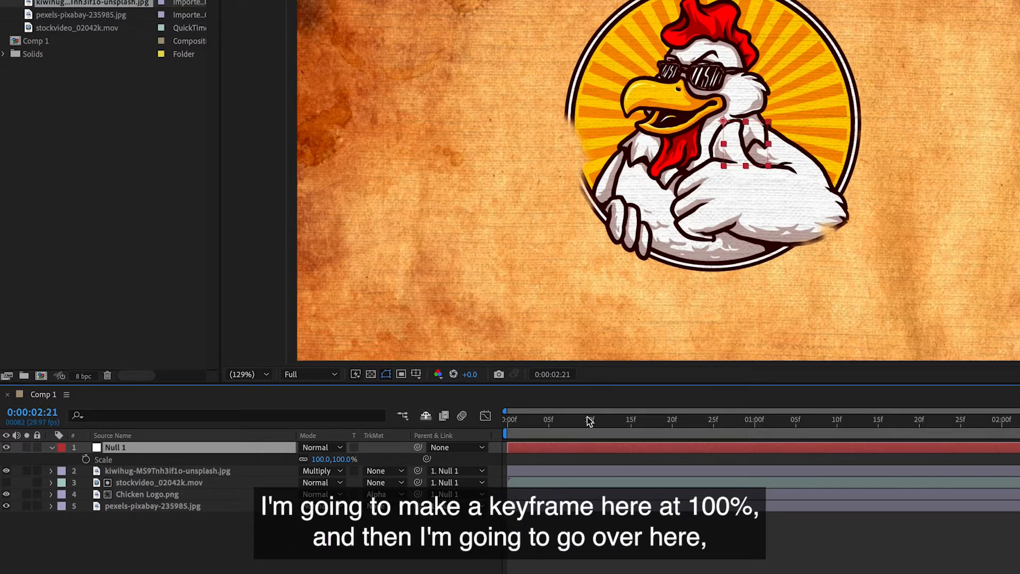
click(86, 460)
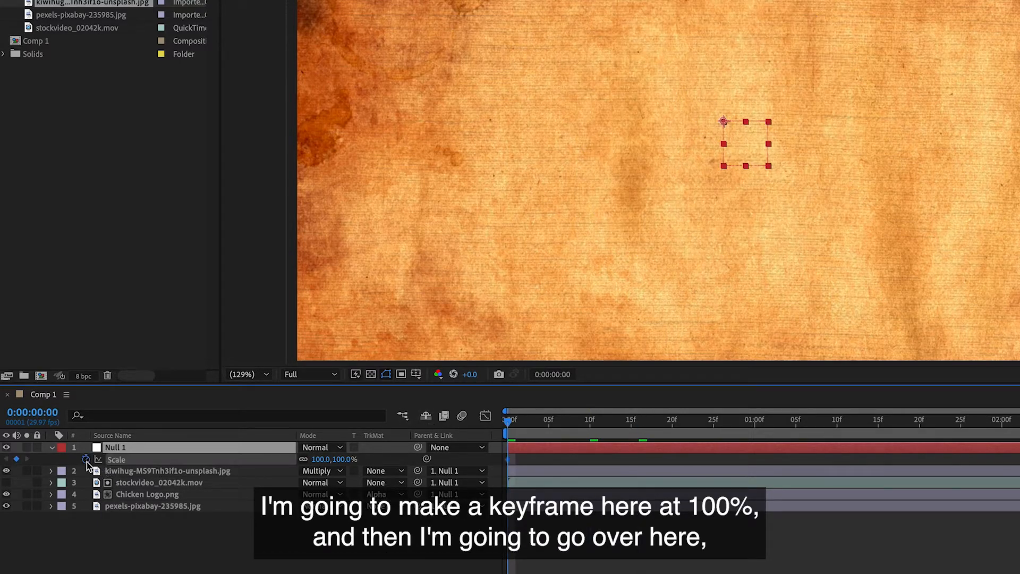
click(86, 459)
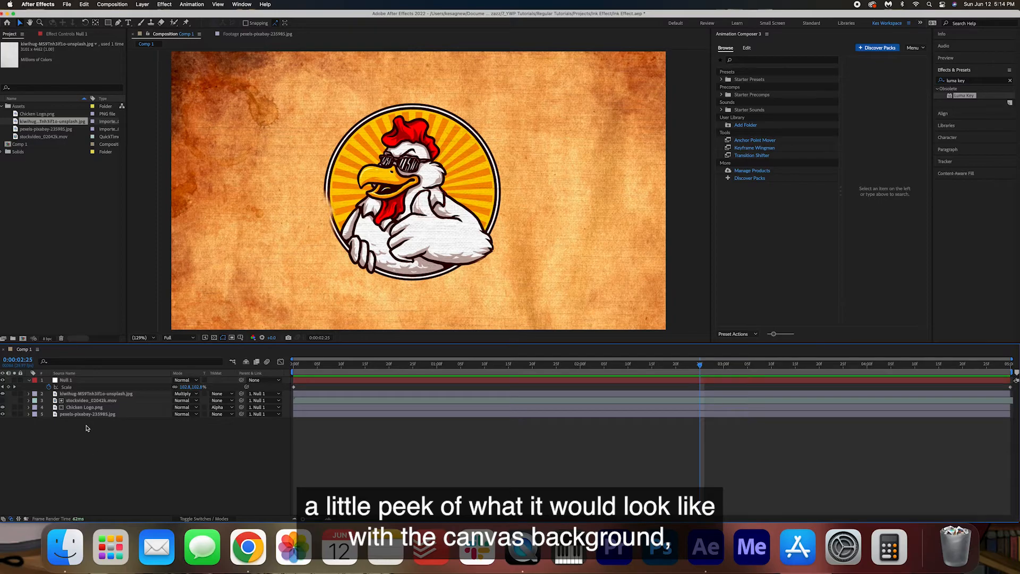
click(86, 415)
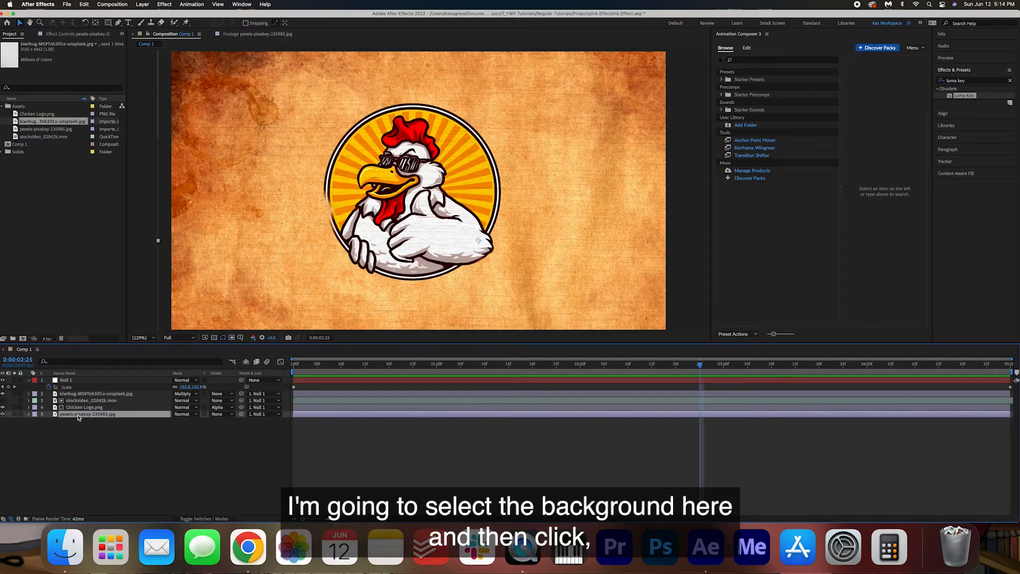